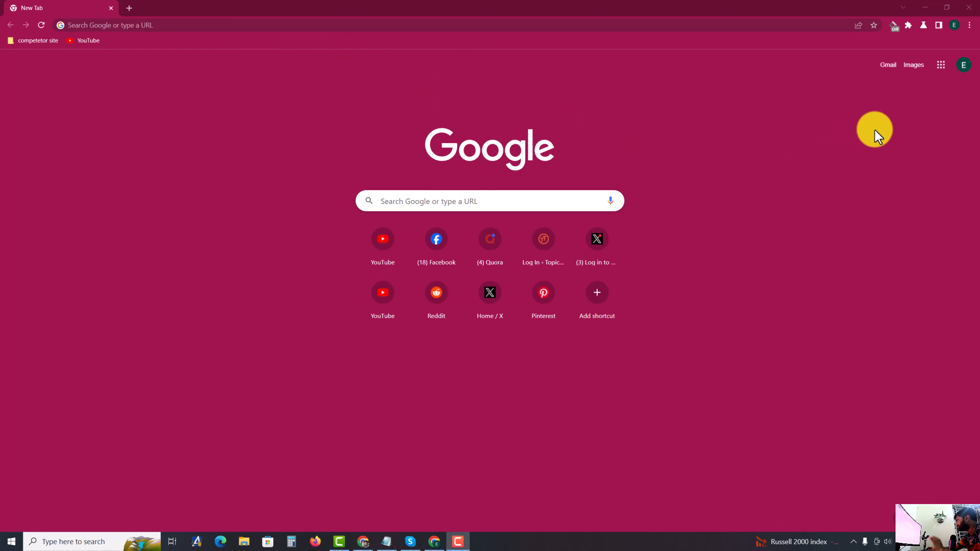
Show the profile picker with edit and delete options for the green E profile.
click(955, 25)
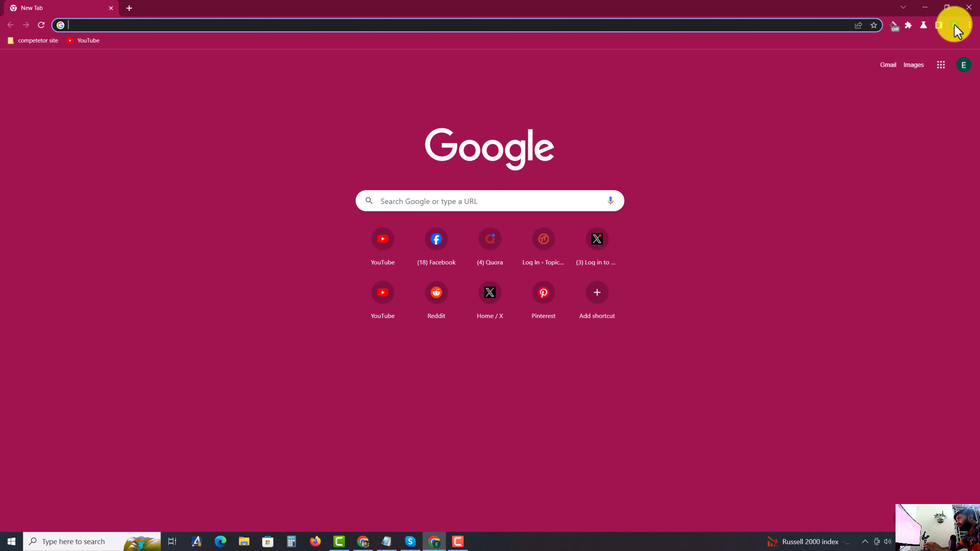
mouse_move(844, 169)
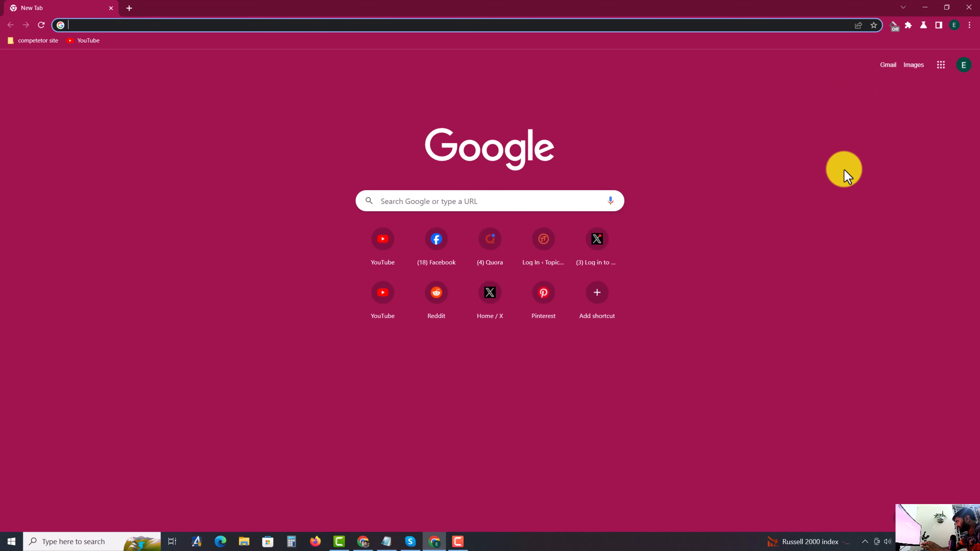
mouse_move(966, 28)
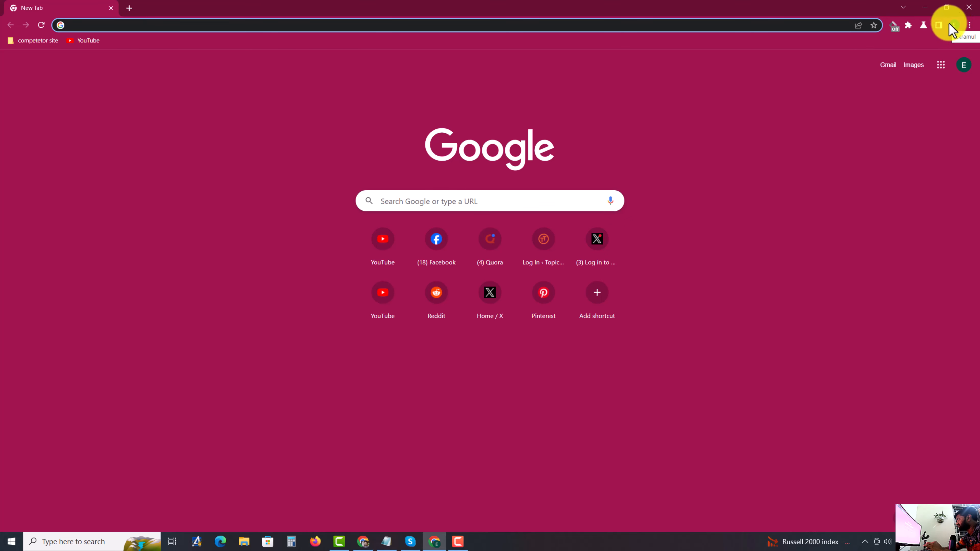
mouse_move(955, 31)
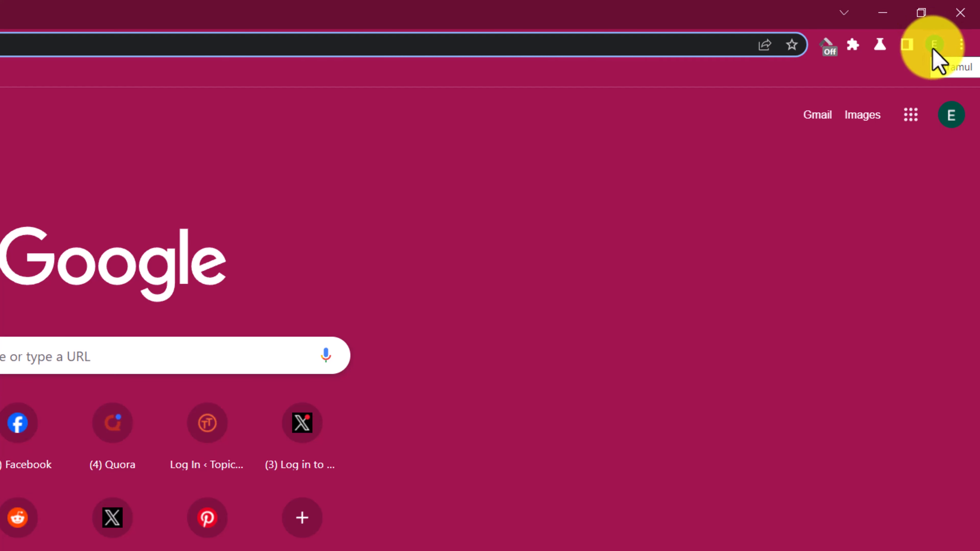
click(933, 44)
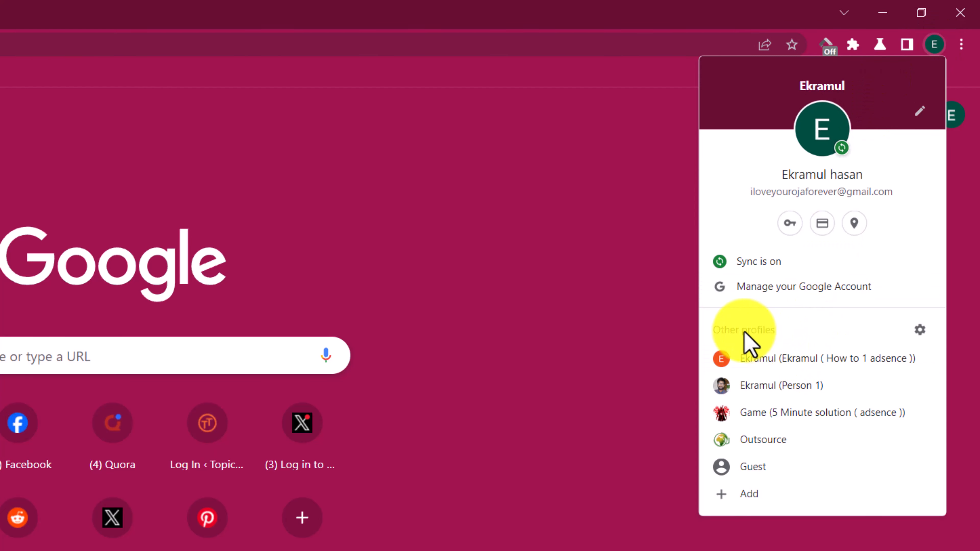
mouse_move(920, 330)
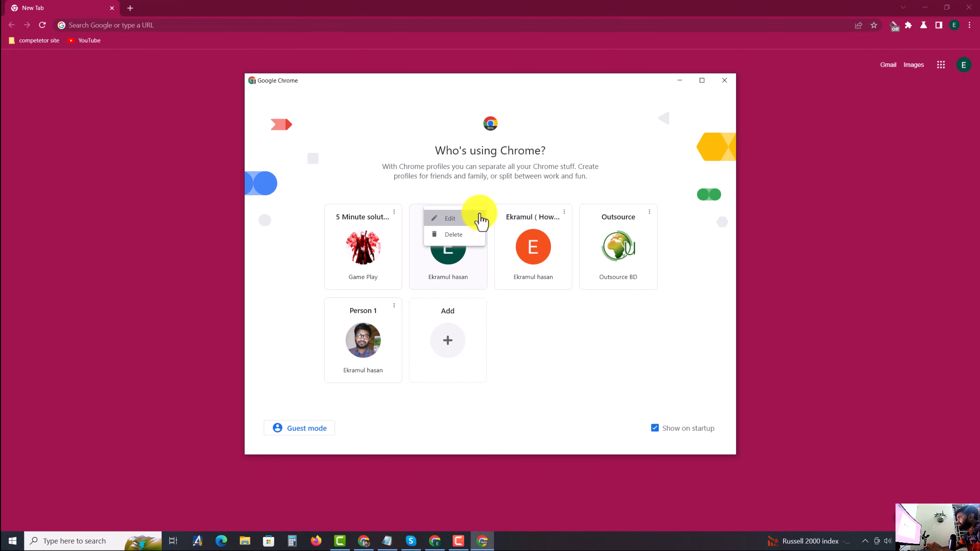
Edit the green E profile and try the butterfly and monkey avatars.
click(449, 218)
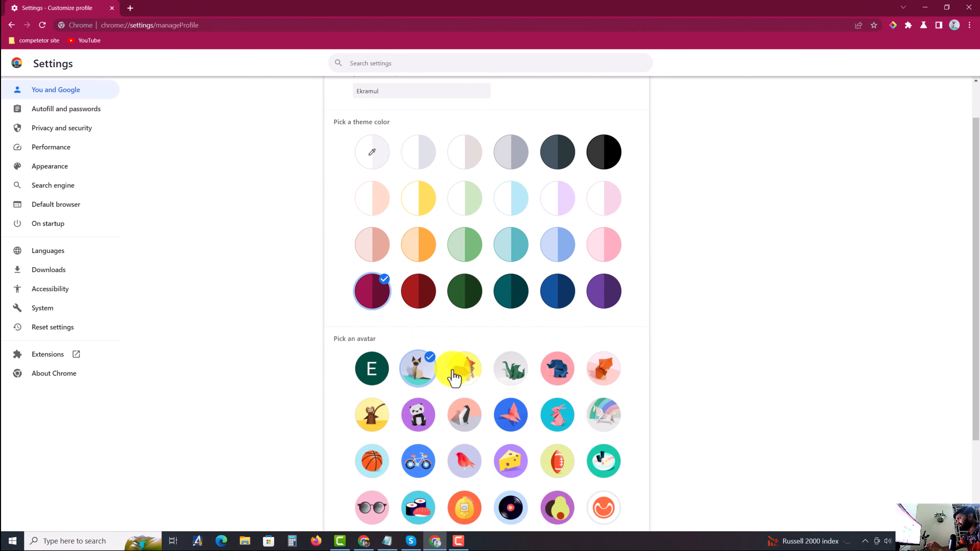
scroll(down, 3)
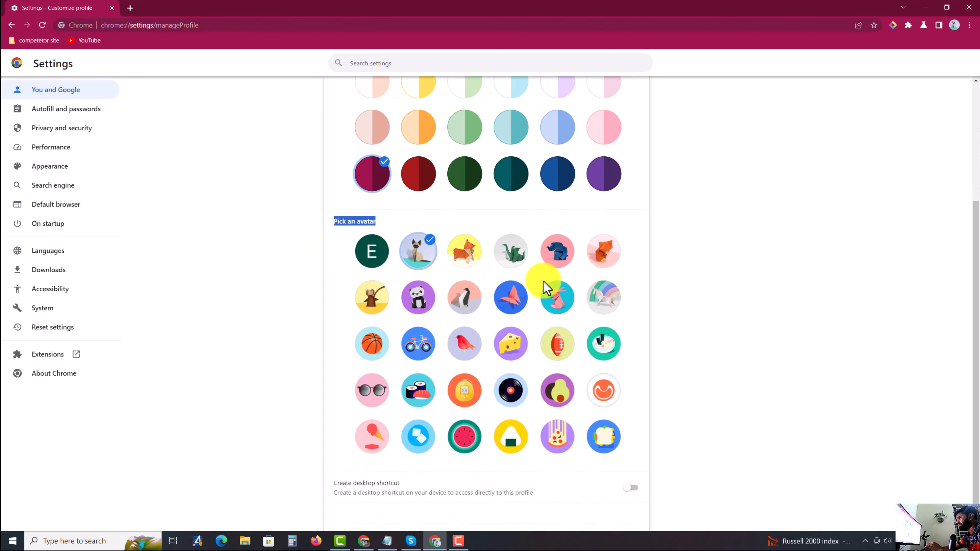
click(511, 298)
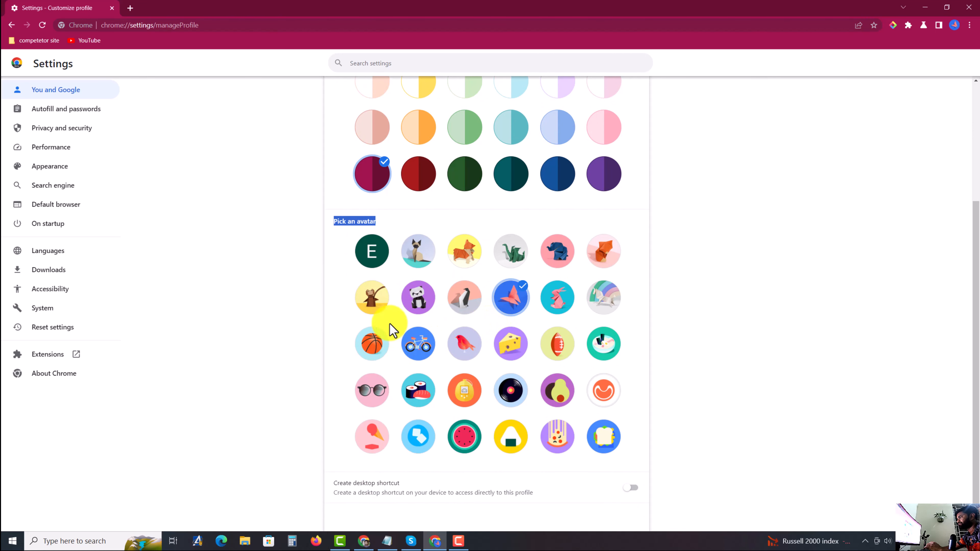
click(371, 297)
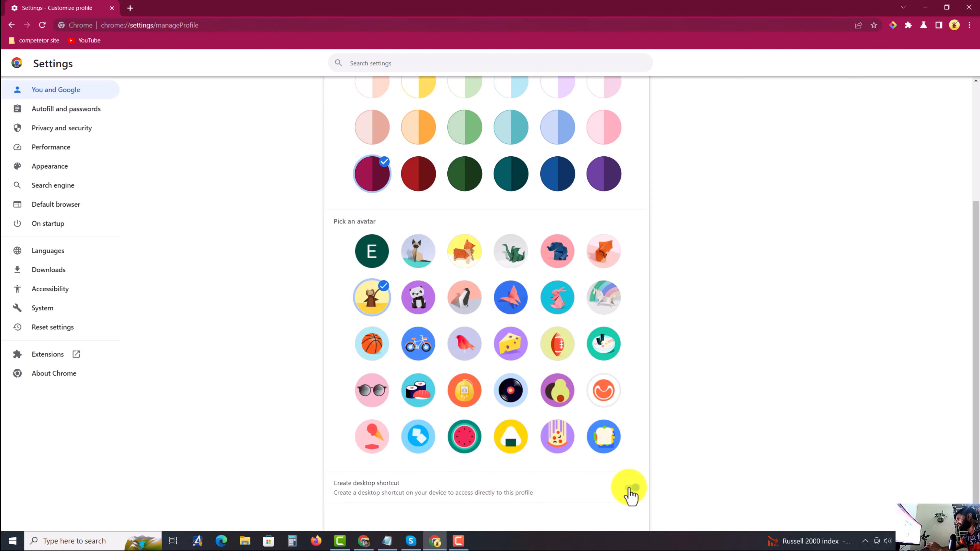
Keep the maroon theme colour and the Google profile photo as avatar.
scroll(up, 3)
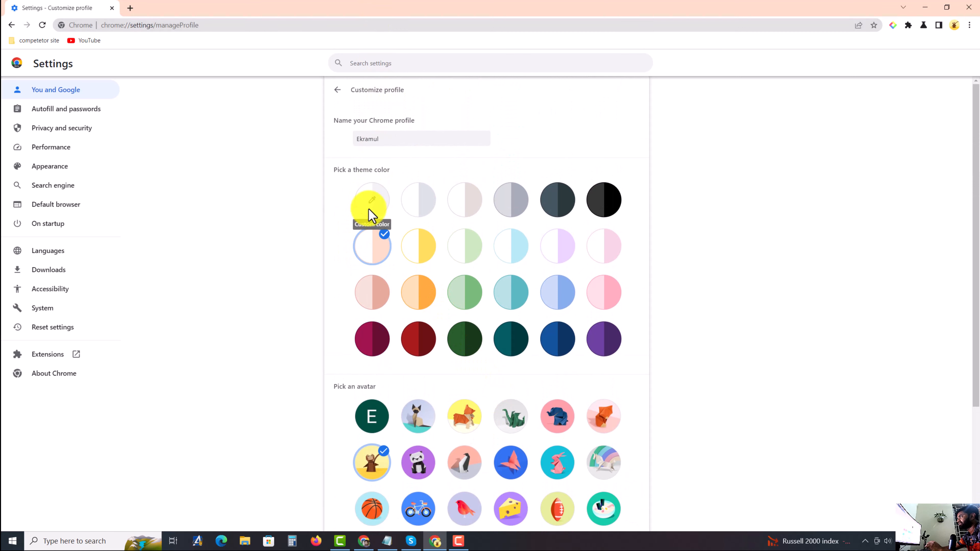
click(372, 339)
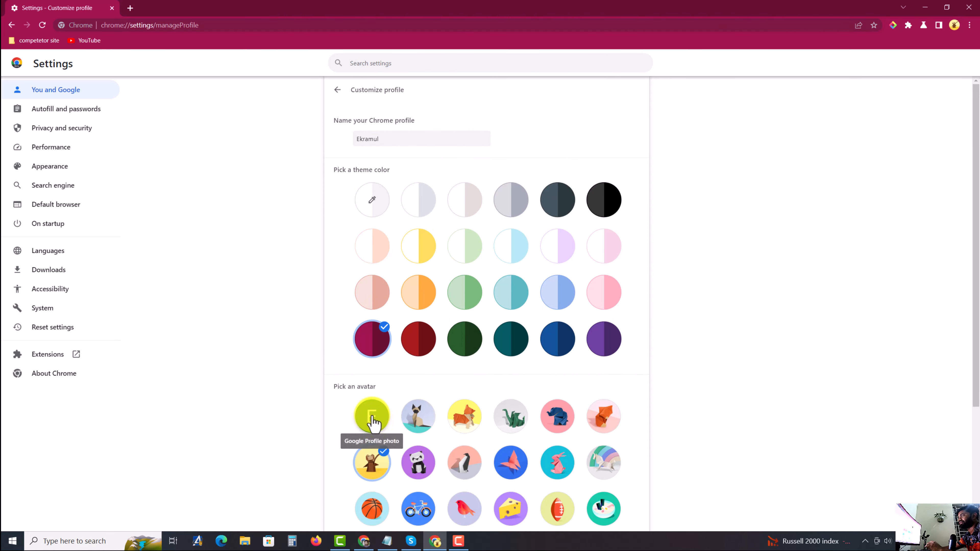
click(371, 416)
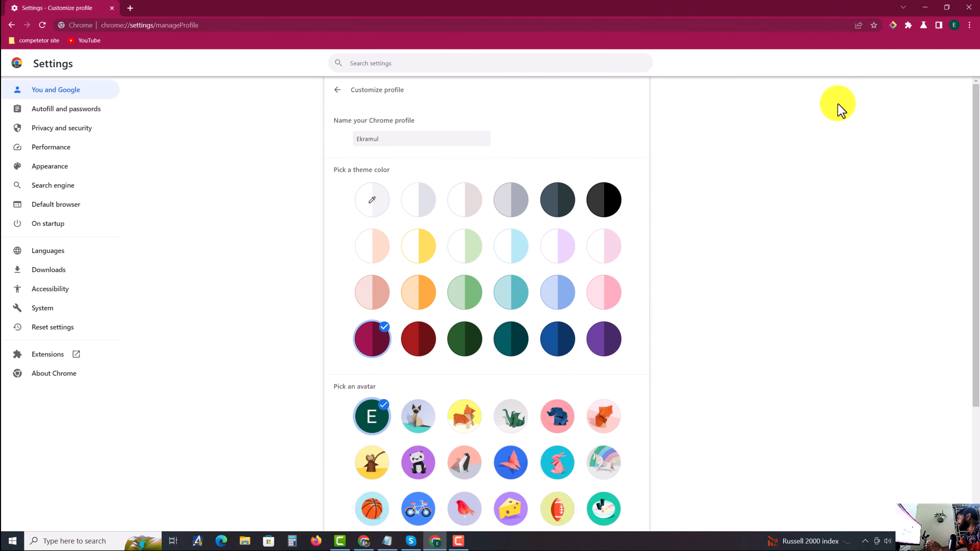
Start a Guest browsing window and search 's' in its address bar.
click(955, 25)
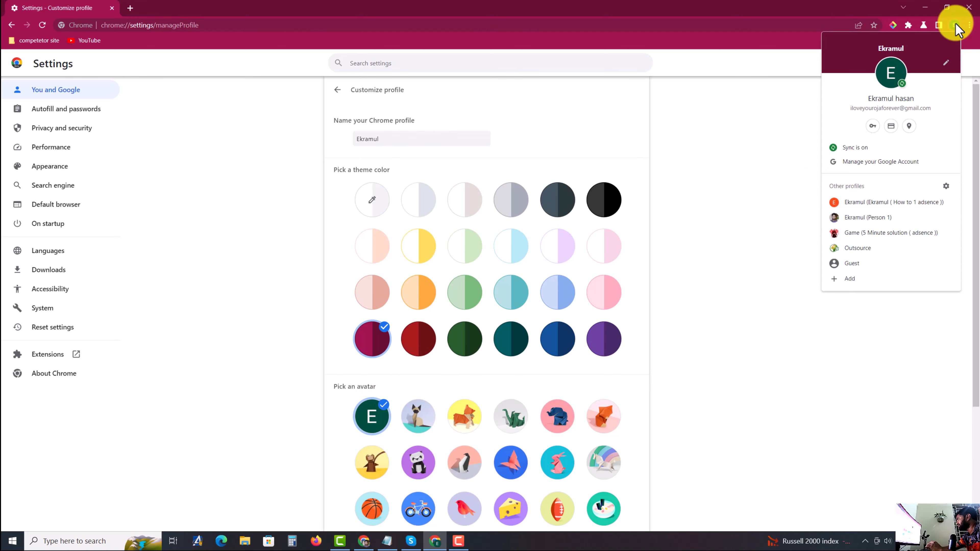
mouse_move(868, 263)
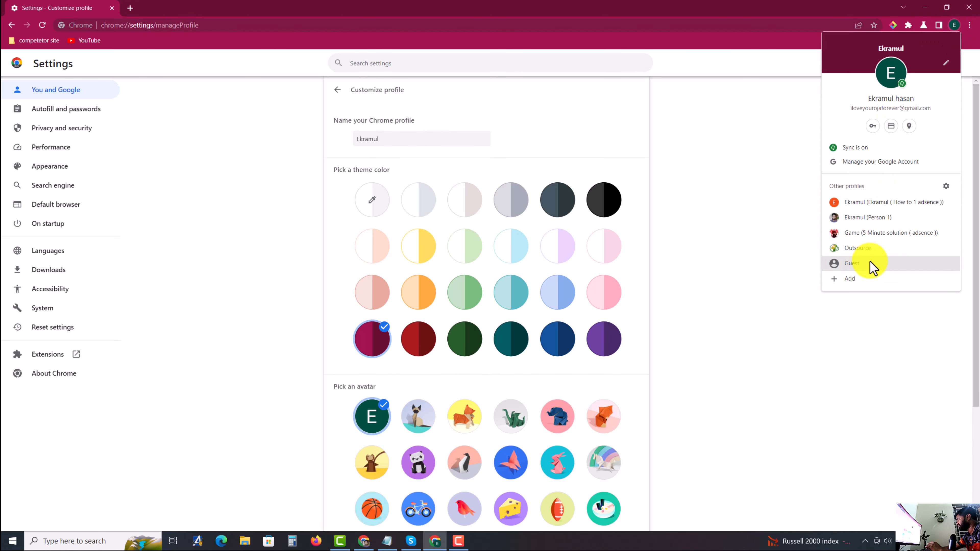
click(852, 263)
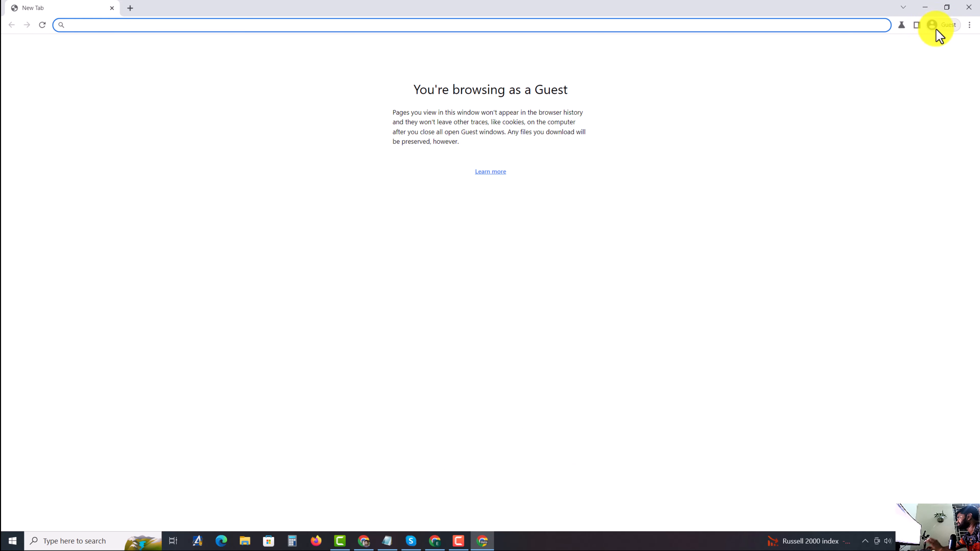
text(s)
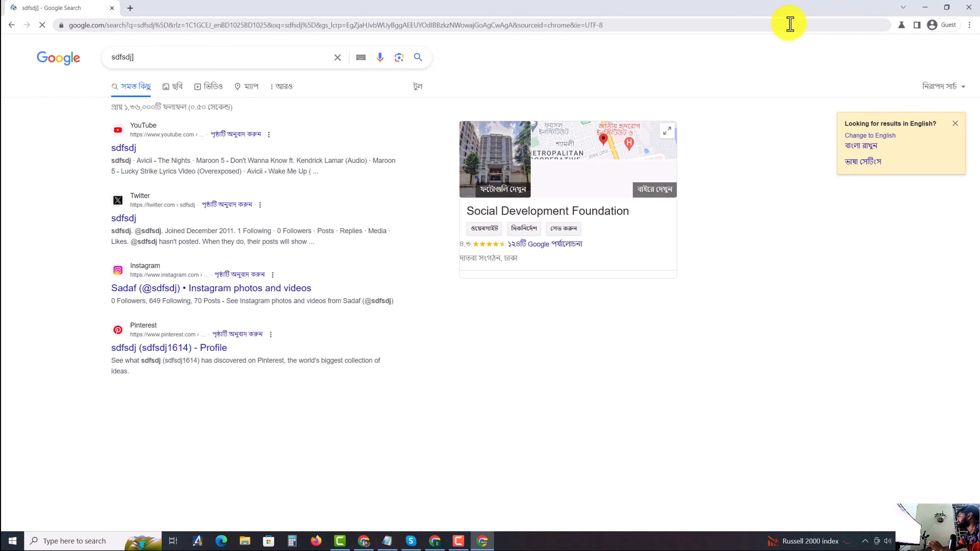
Leave Guest mode via the three-dot menu's Exit option.
click(969, 25)
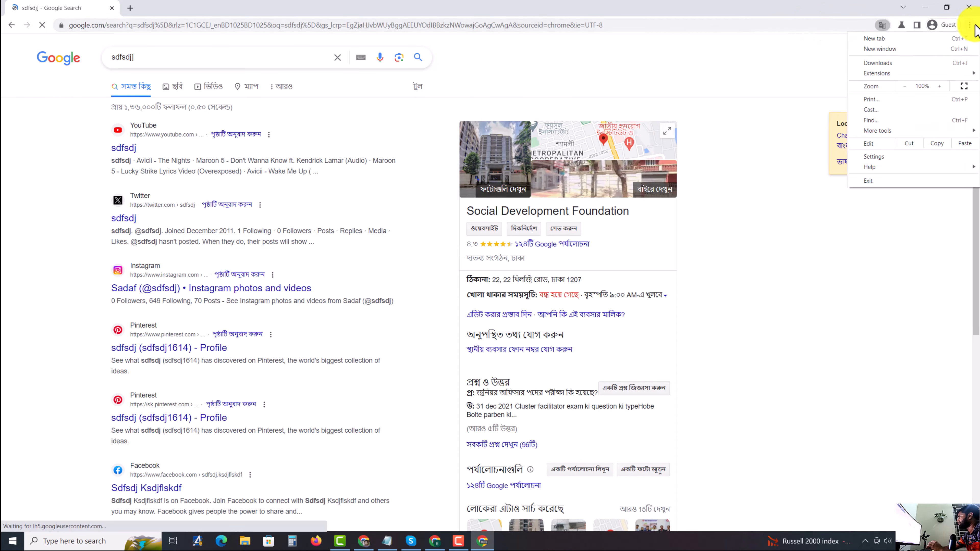
click(947, 24)
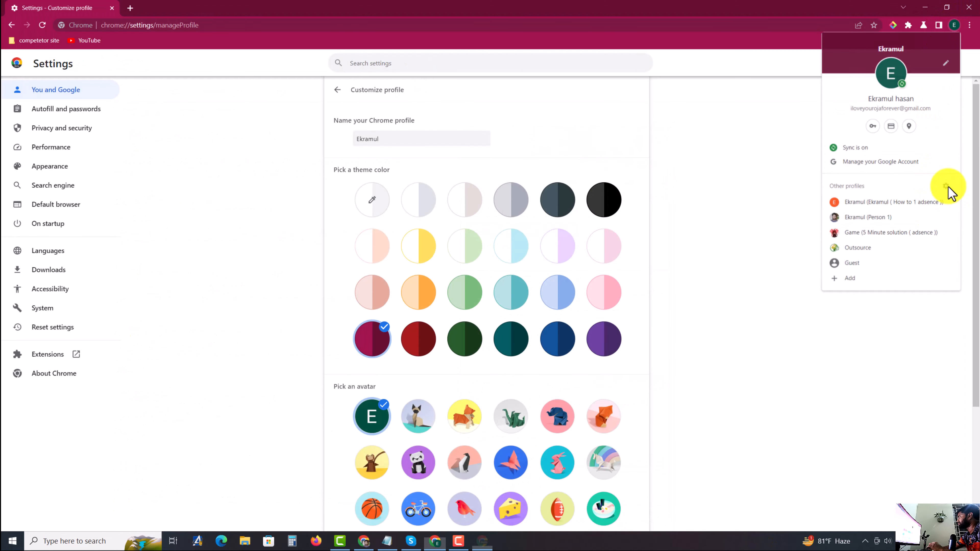
Bring up the Delete confirmation prompt for the Ekramul profile.
click(454, 212)
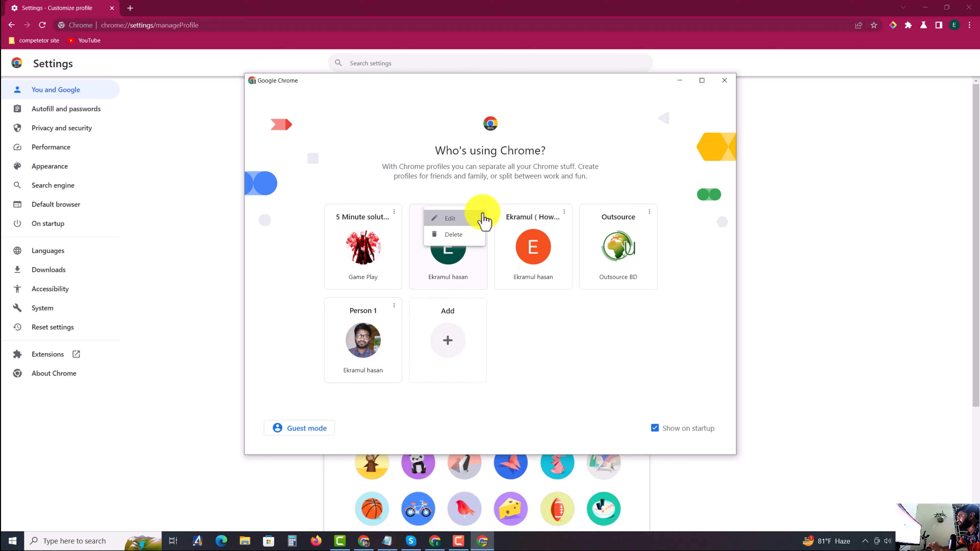
click(454, 234)
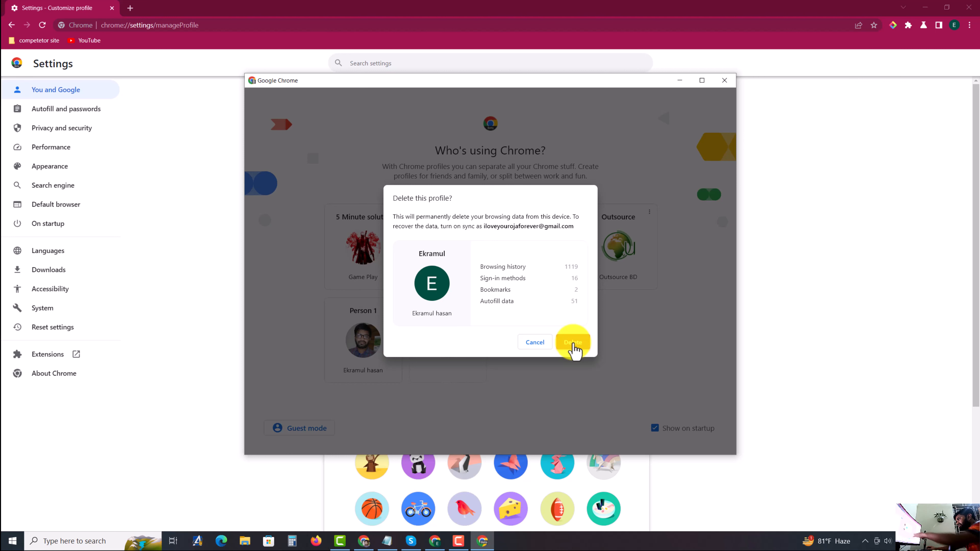
mouse_move(427, 284)
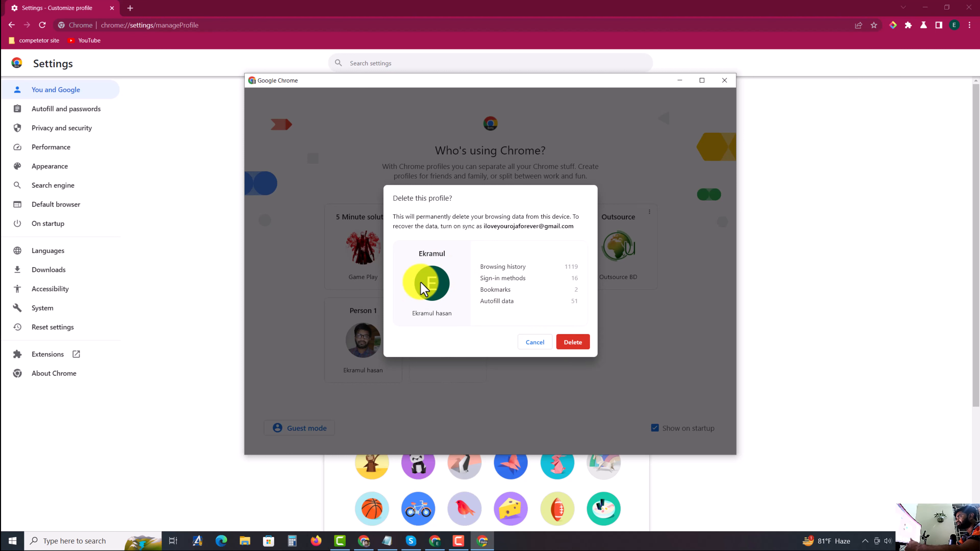
mouse_move(435, 288)
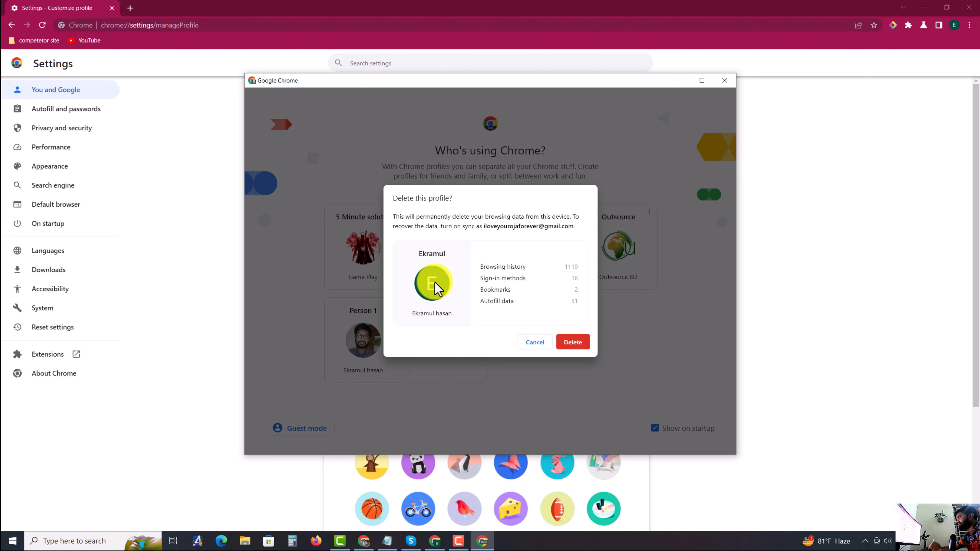
mouse_move(435, 285)
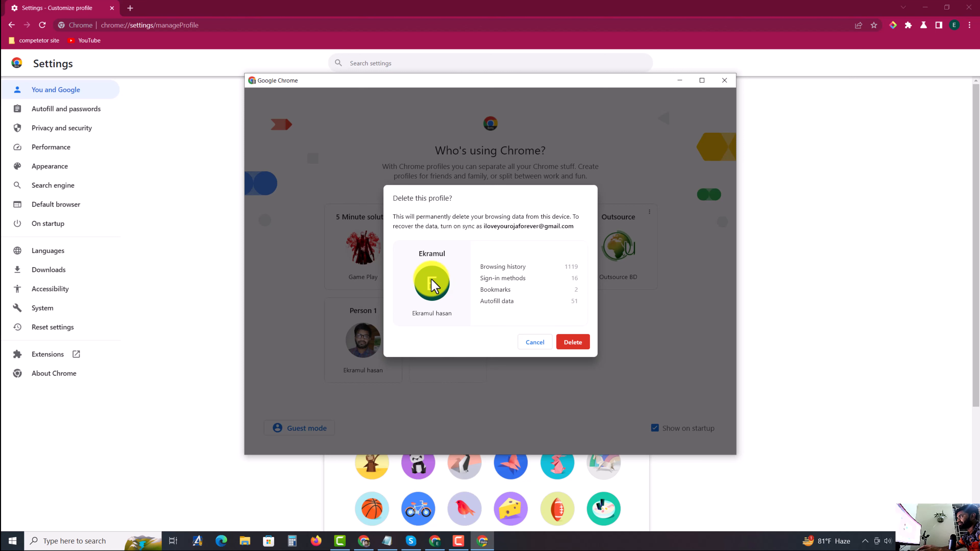